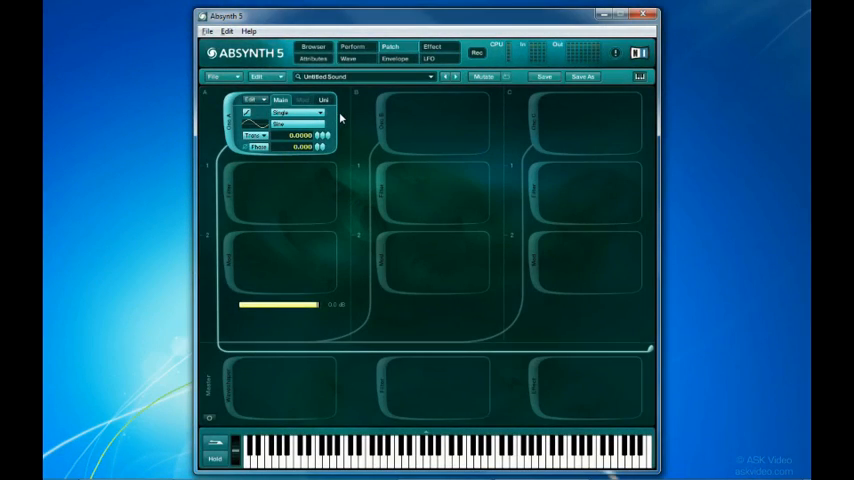
Keep oscillator A in Single mode and raise the unison Trans value to 7.0000 with one voice
{"action": "left_click", "coordinate": [288, 124]}
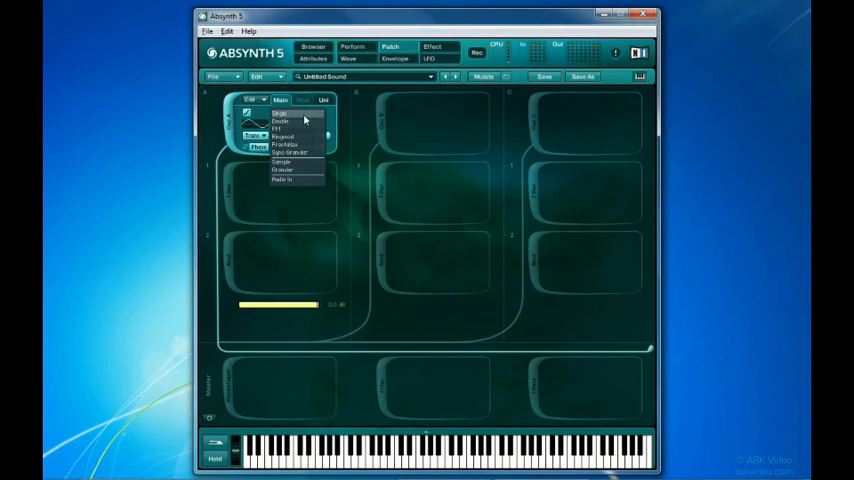
{"action": "left_click", "coordinate": [280, 113]}
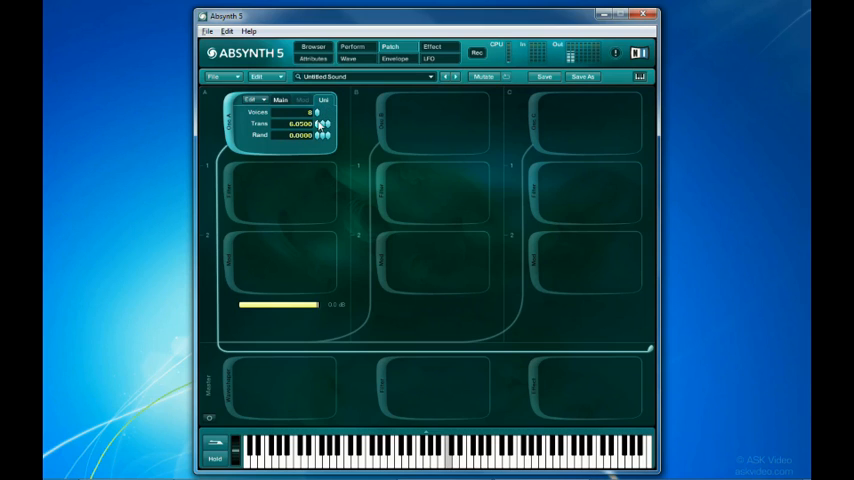
{"action": "left_click_drag", "start_coordinate": [324, 124], "coordinate": [324, 140]}
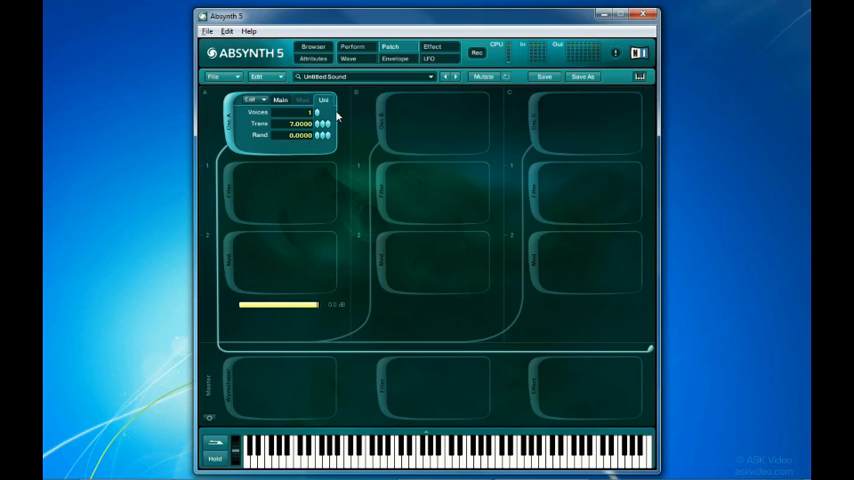
Briefly try Fractalize on oscillator A, then choose Double mode with a sine wave
{"action": "left_click", "coordinate": [258, 113]}
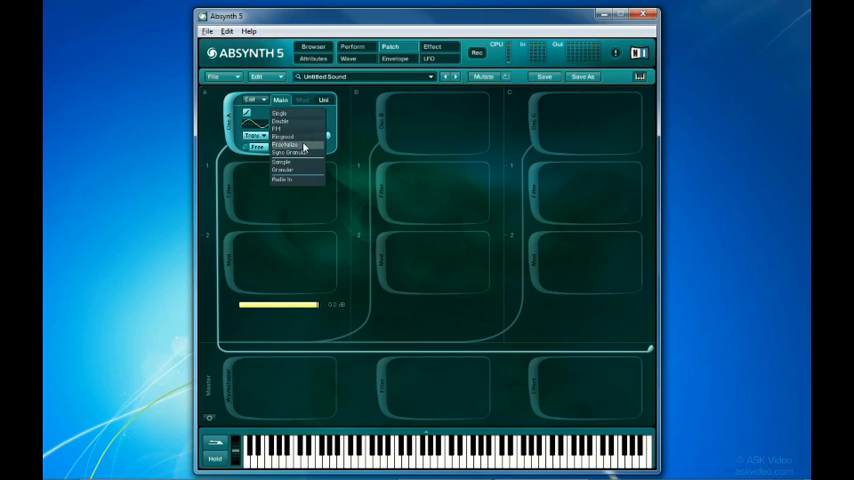
{"action": "left_click", "coordinate": [287, 143]}
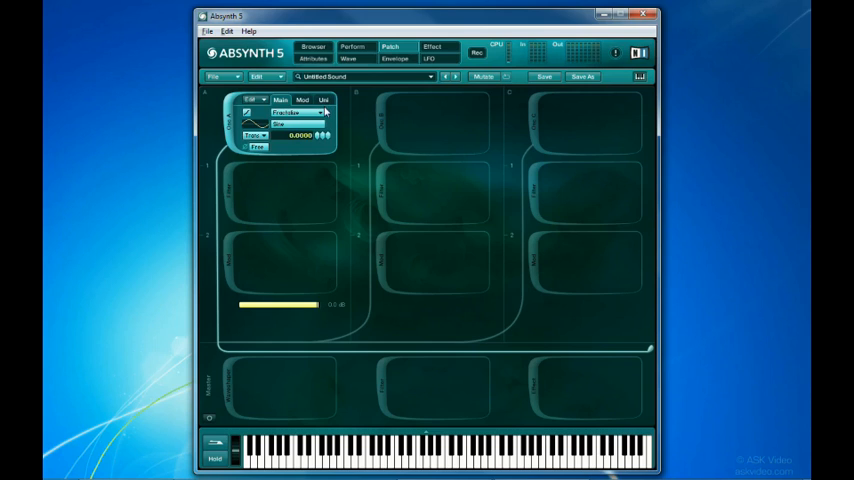
{"action": "left_click", "coordinate": [288, 113]}
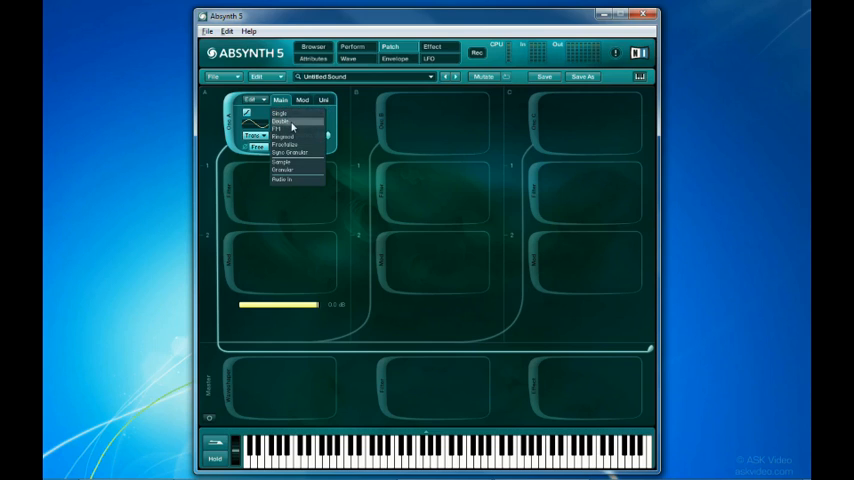
{"action": "left_click", "coordinate": [282, 120]}
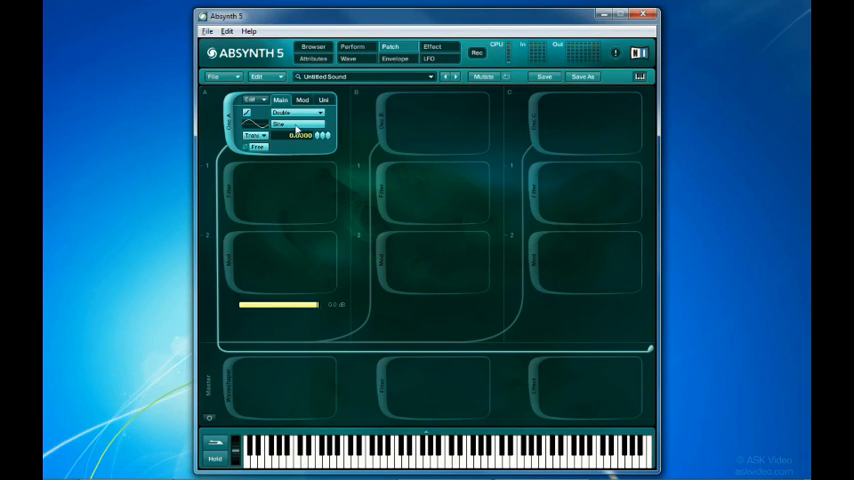
{"action": "left_click", "coordinate": [280, 100]}
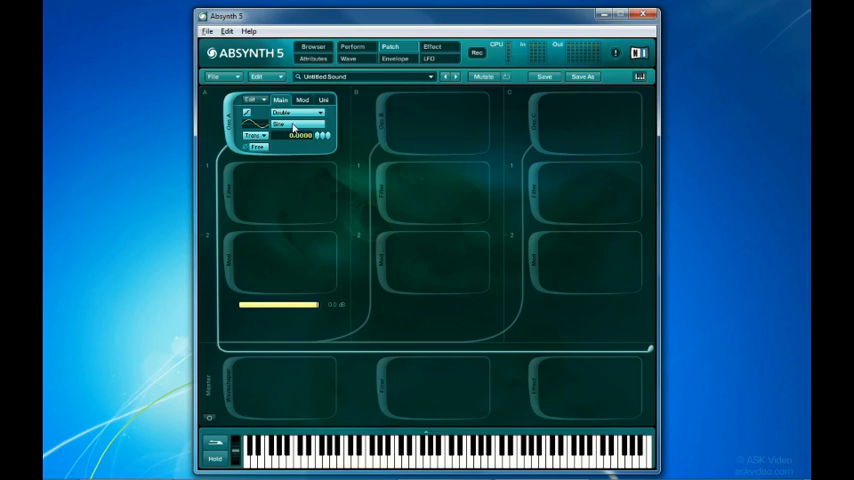
Load Noise 3 from the Simple Waves list as oscillator A's second wave
{"action": "left_click", "coordinate": [302, 100]}
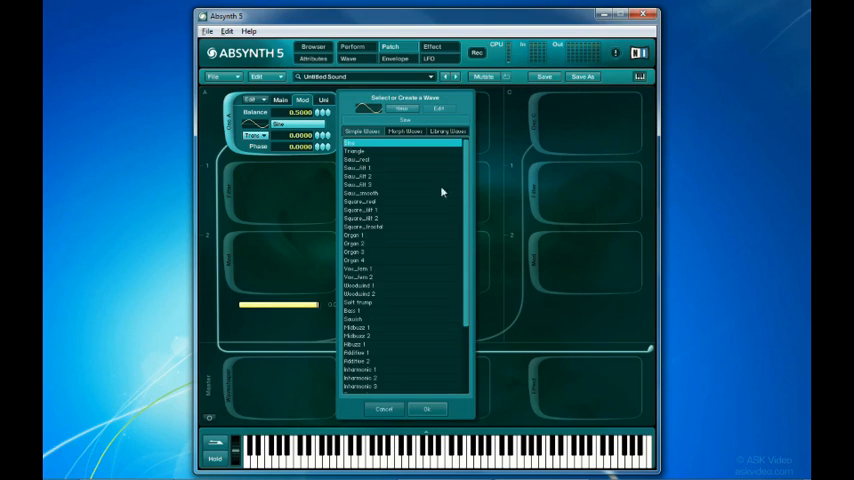
{"action": "scroll", "scroll_direction": "down", "scroll_amount": 3}
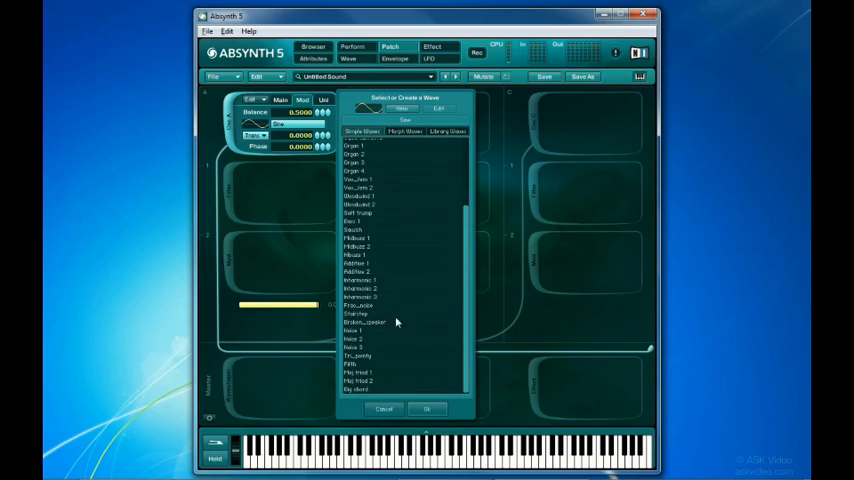
{"action": "left_click", "coordinate": [400, 330]}
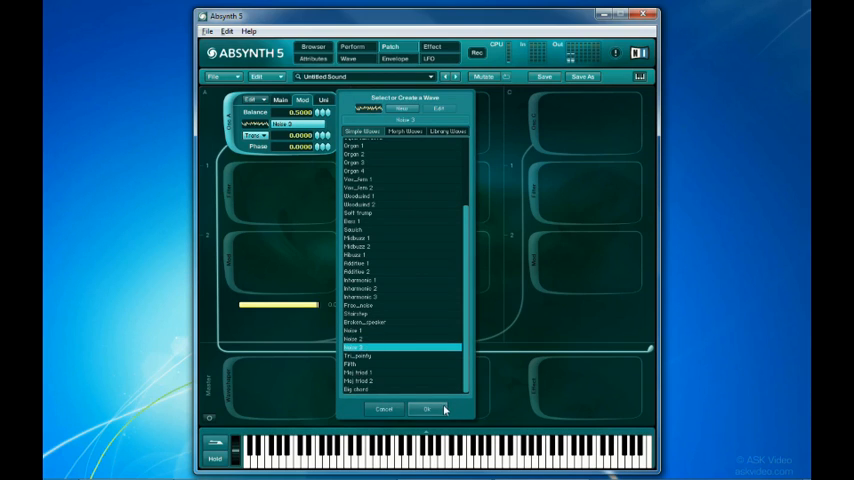
{"action": "left_click", "coordinate": [428, 409]}
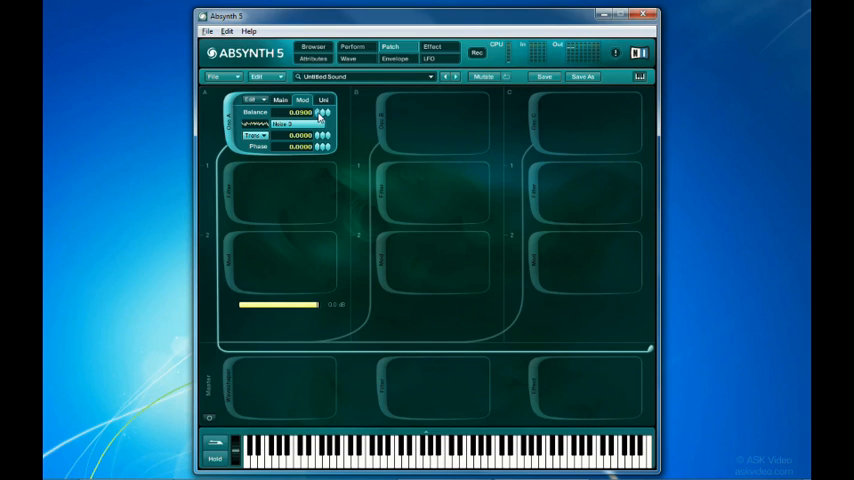
View the Main and Mod settings, then set oscillator A's mode to FM
{"action": "left_click", "coordinate": [301, 99]}
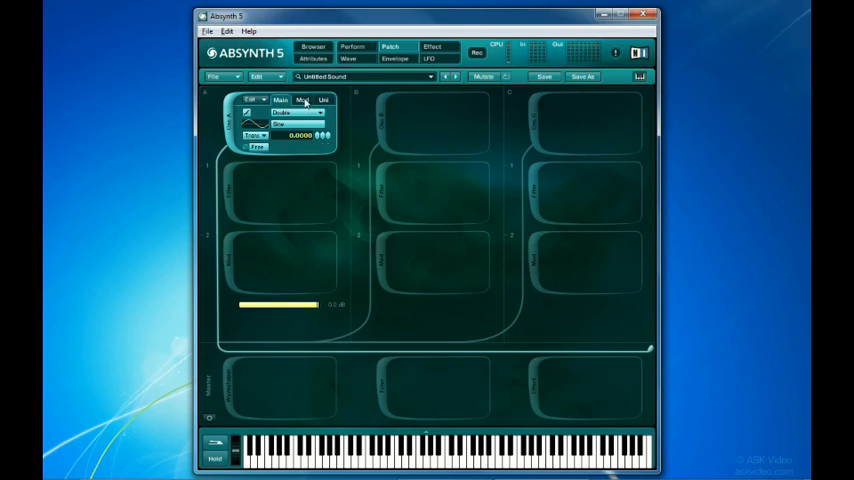
{"action": "left_click", "coordinate": [301, 99]}
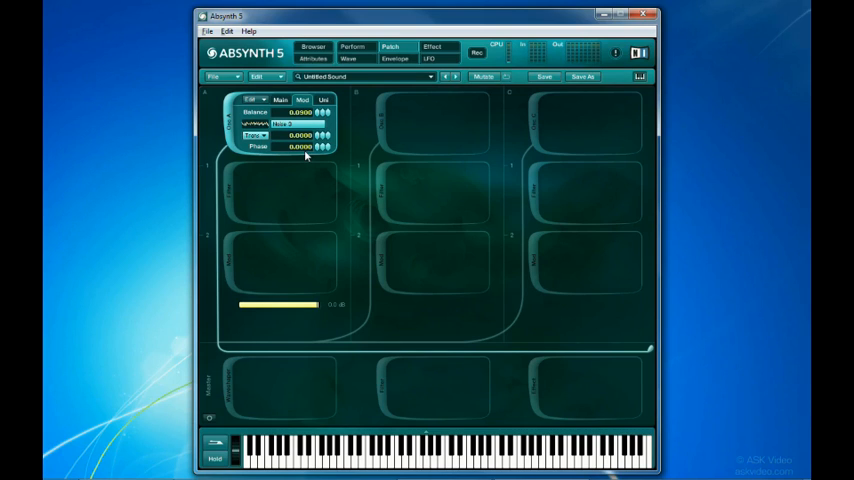
{"action": "left_click", "coordinate": [282, 124]}
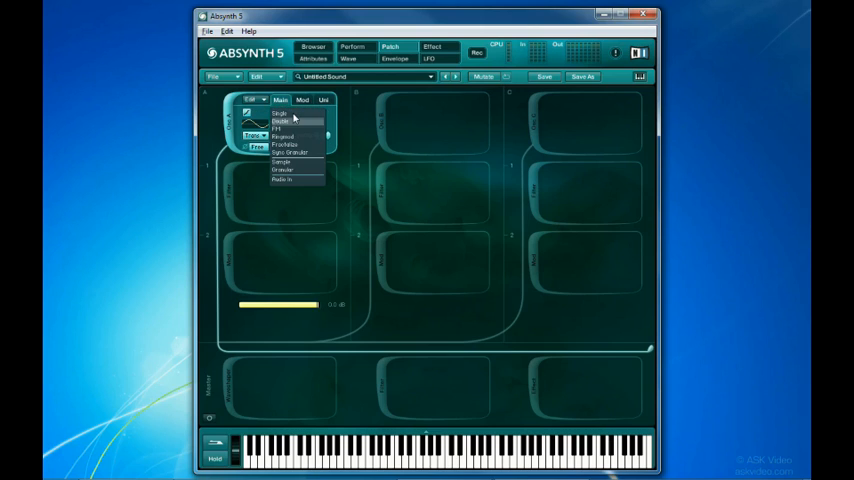
{"action": "left_click", "coordinate": [280, 113]}
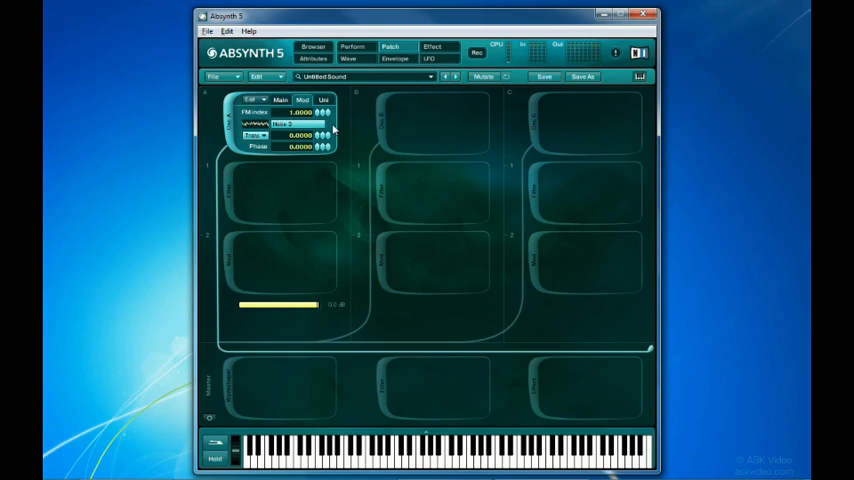
Switch oscillator A to Single and back to FM, showing the sine modulator at index 1.0
{"action": "left_click", "coordinate": [217, 77]}
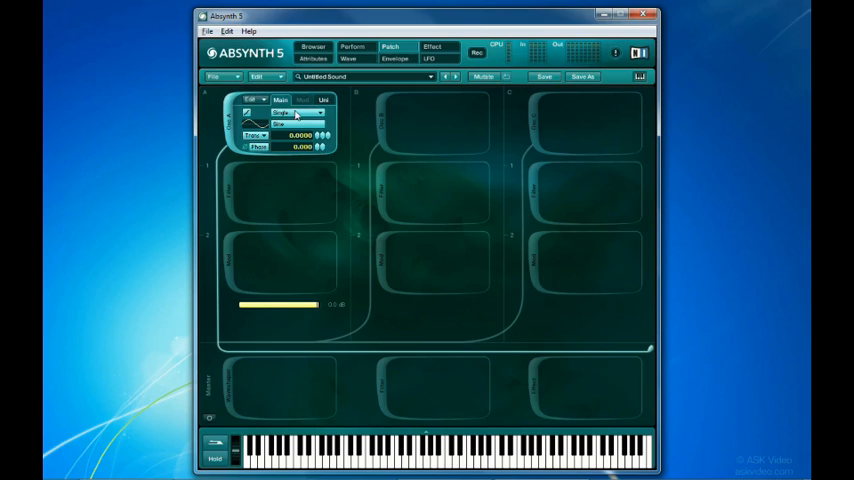
{"action": "left_click", "coordinate": [302, 100]}
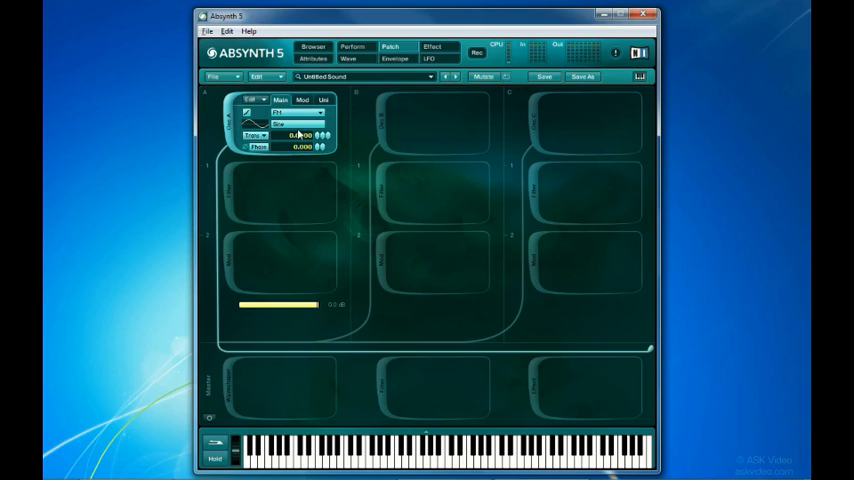
{"action": "left_click", "coordinate": [302, 99]}
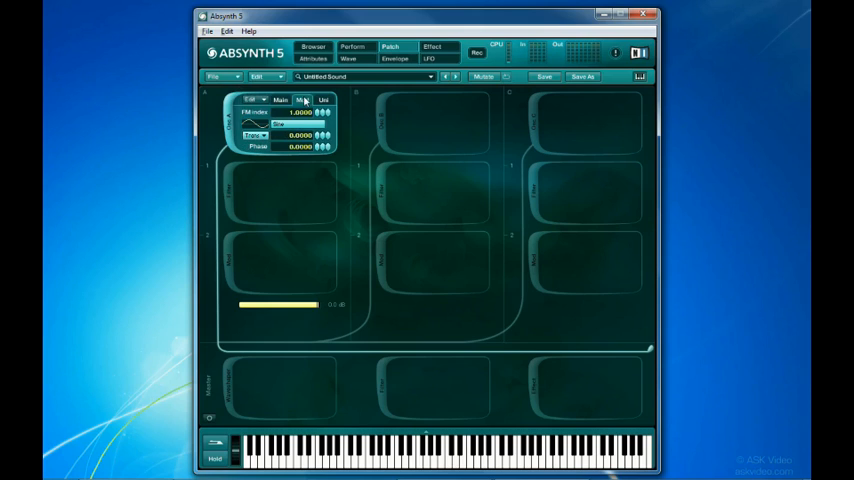
{"action": "left_click", "coordinate": [303, 99]}
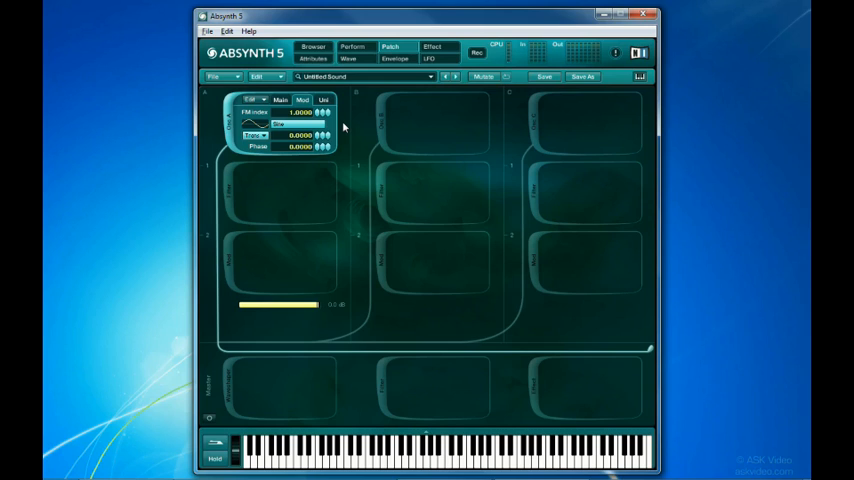
Pick Tri_pointy from the Simple Waves list as oscillator A's FM modulator
{"action": "left_click", "coordinate": [278, 124]}
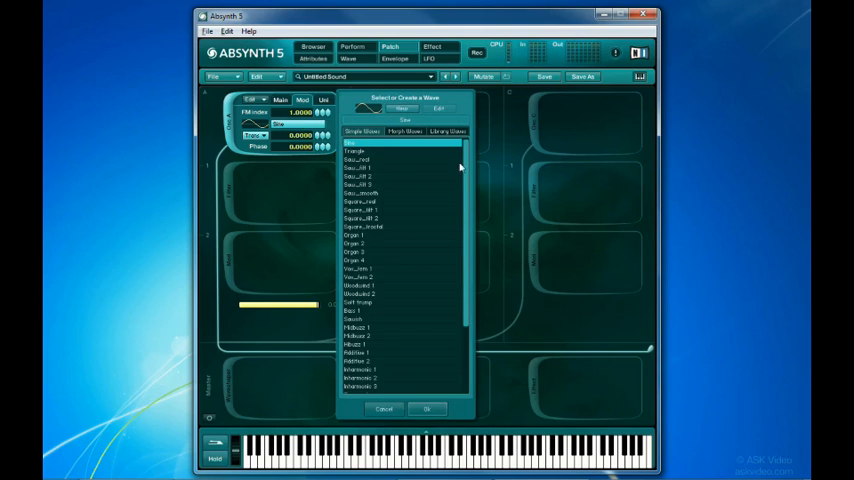
{"action": "scroll", "scroll_direction": "down", "scroll_amount": 3}
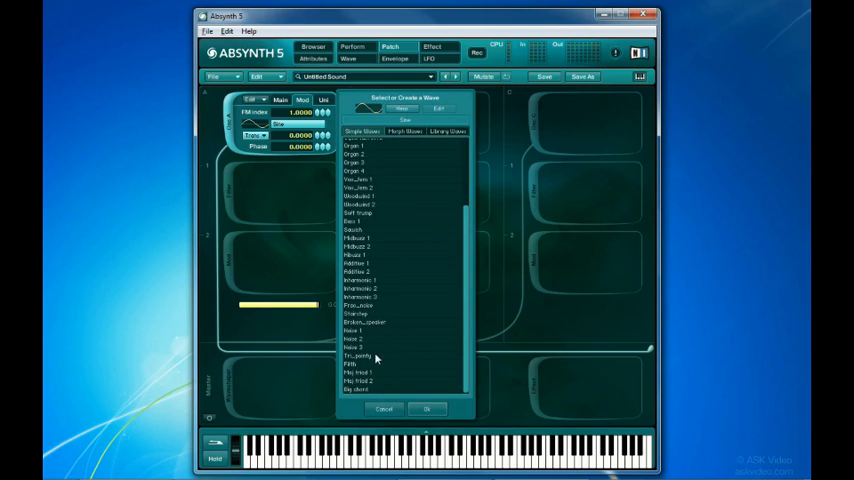
{"action": "left_click", "coordinate": [358, 356]}
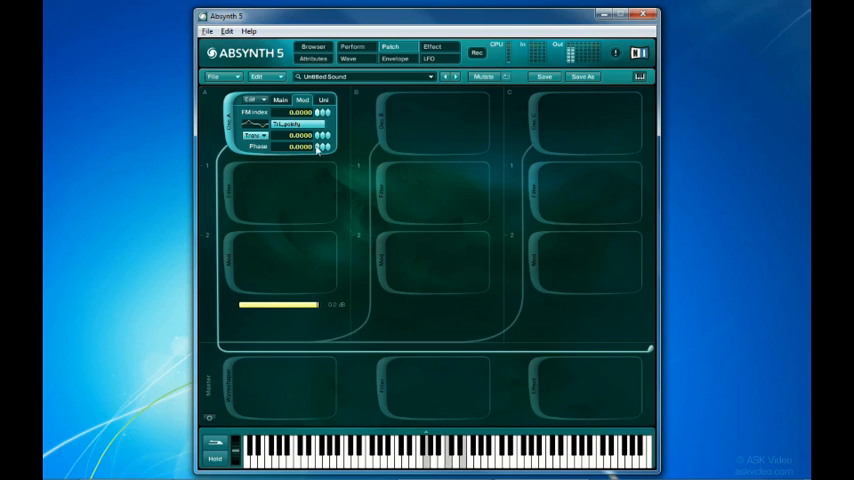
Drag the FM index up to 14.0 and the modulator Trans down to -64.0
{"action": "left_click_drag", "start_coordinate": [300, 112], "coordinate": [300, 100]}
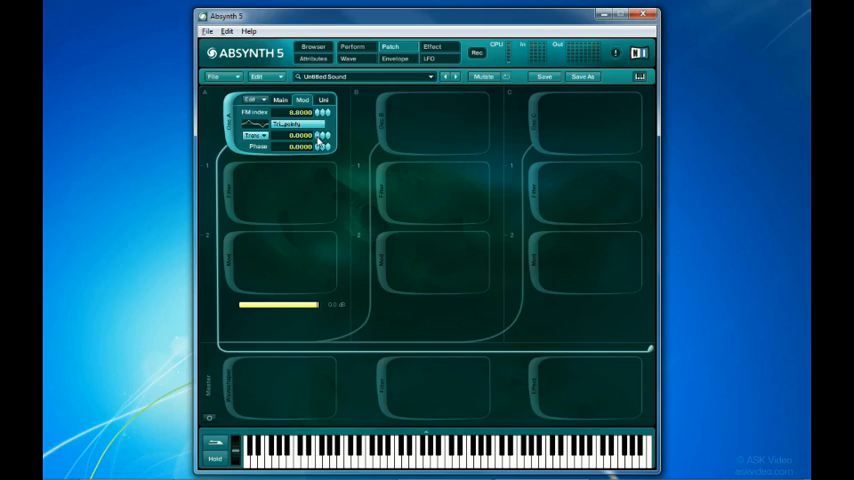
{"action": "mouse_move", "coordinate": [338, 150]}
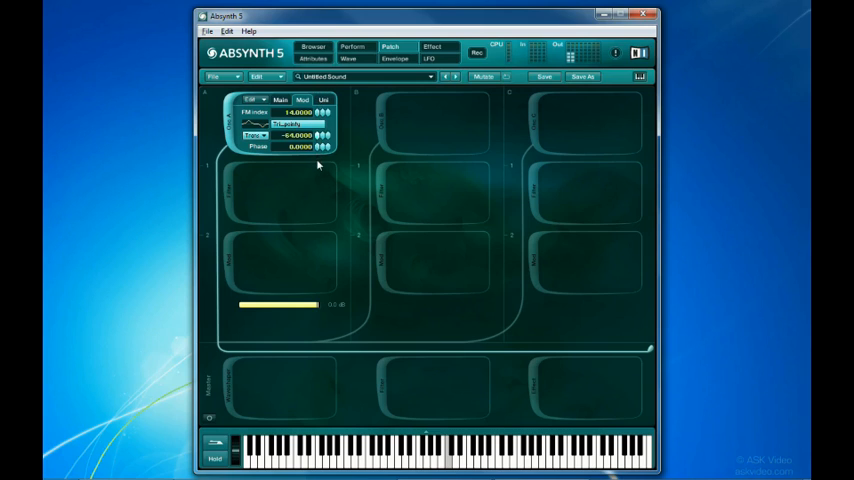
{"action": "left_click_drag", "start_coordinate": [298, 112], "coordinate": [320, 120]}
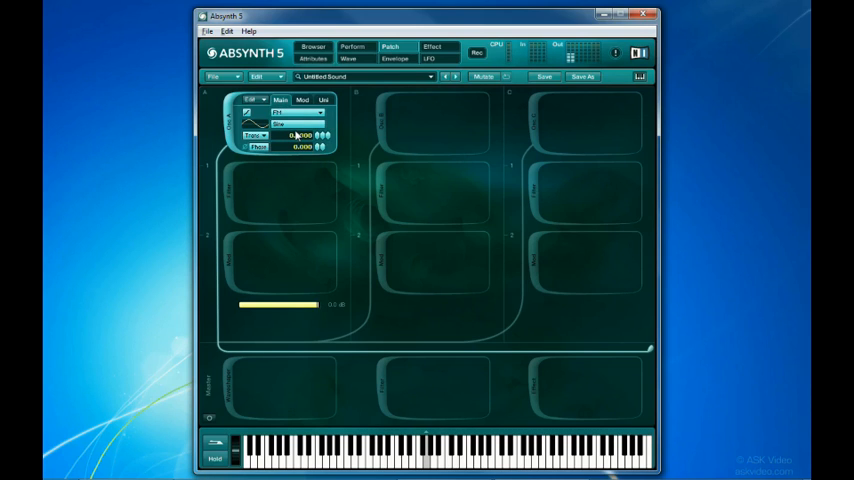
Choose FM from oscillator A's mode list and show the Tri_pointy modulator settings
{"action": "left_click", "coordinate": [278, 123]}
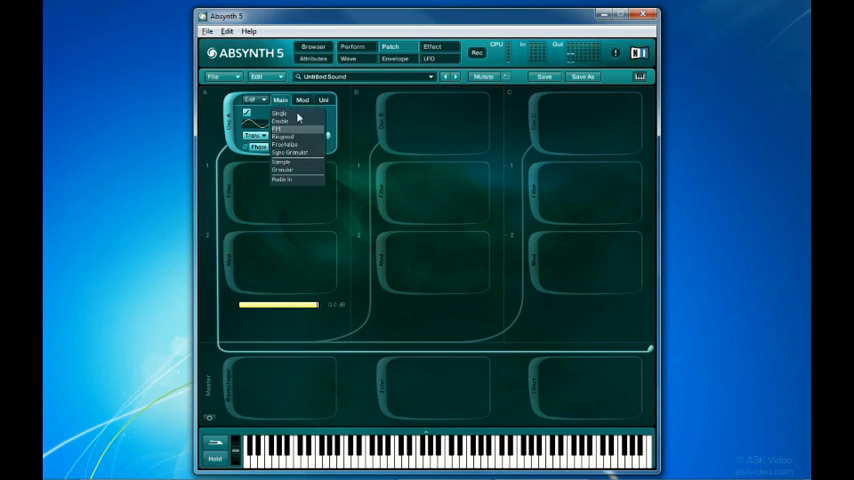
{"action": "left_click", "coordinate": [302, 99]}
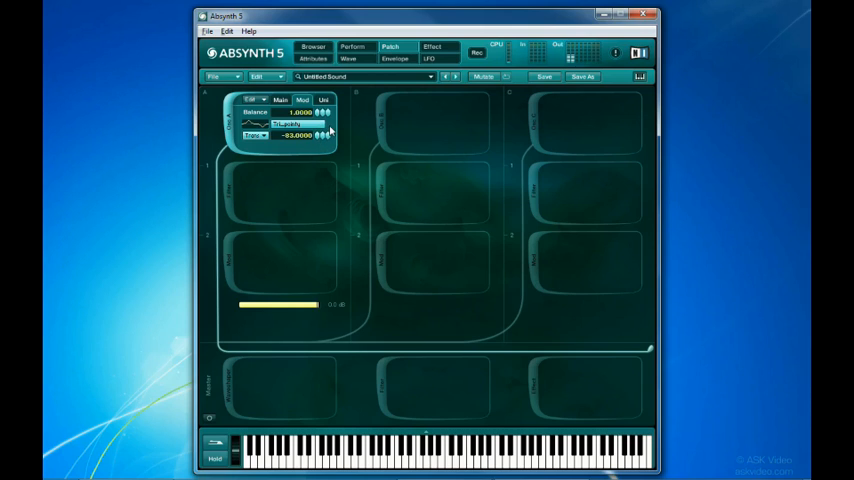
{"action": "mouse_move", "coordinate": [293, 105]}
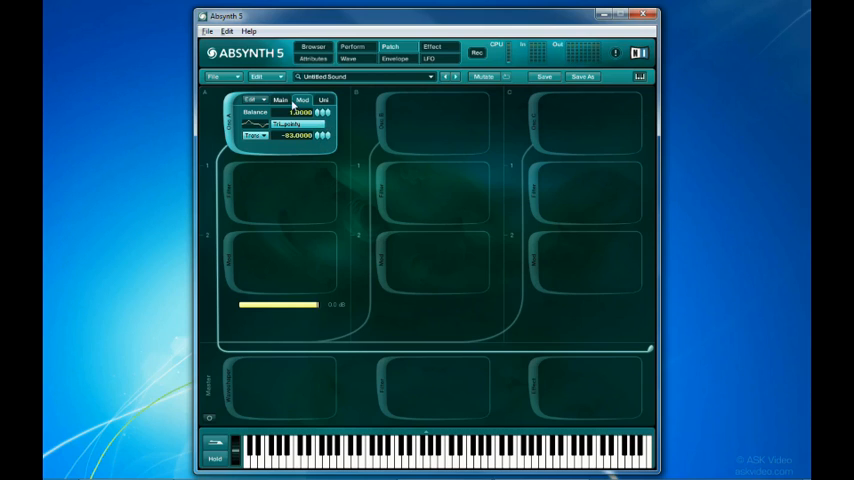
Set oscillator A to Fractalize and view 2 iterations, amount 50.0, displace 5.0
{"action": "left_click", "coordinate": [258, 146]}
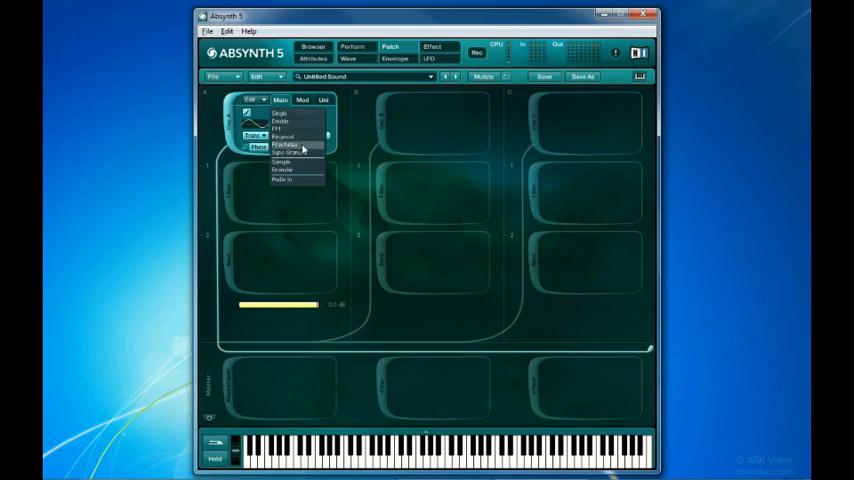
{"action": "left_click", "coordinate": [286, 144]}
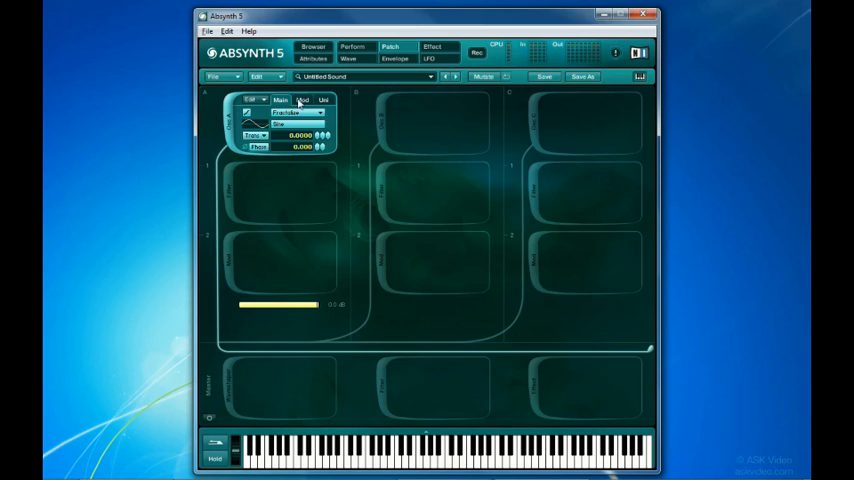
{"action": "left_click", "coordinate": [302, 99]}
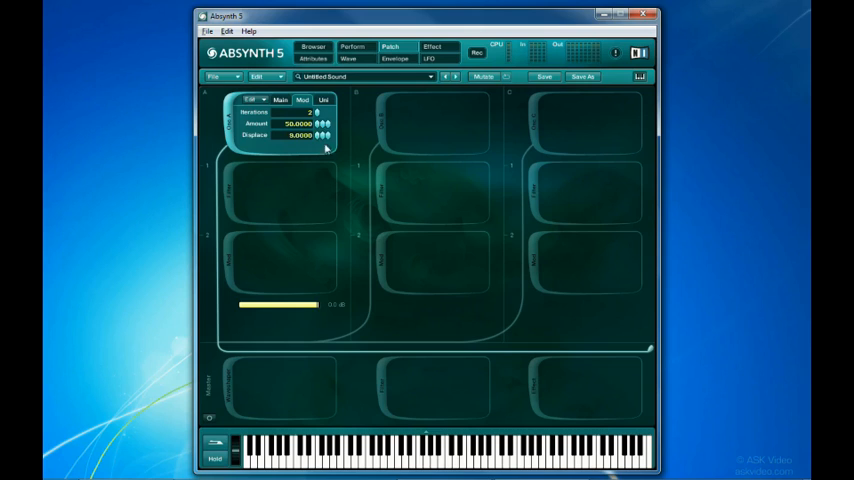
Increase Fractalize iterations to 7 and drag Displace up to 21.0
{"action": "left_click", "coordinate": [324, 112]}
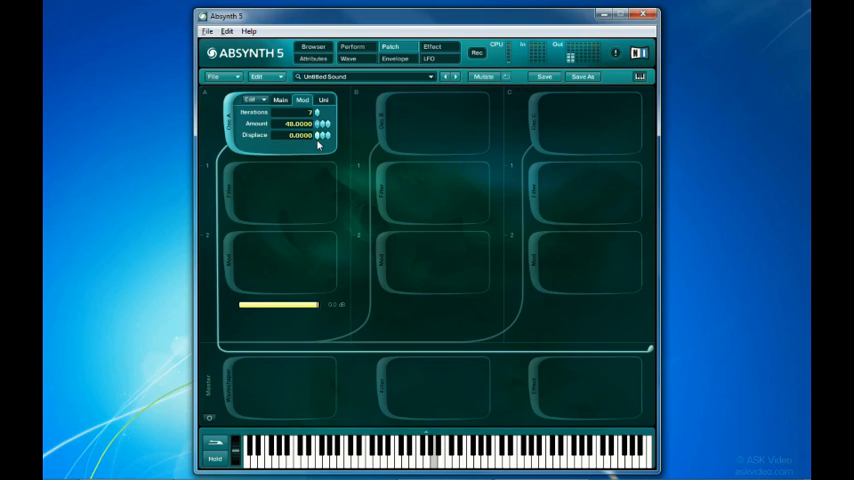
{"action": "left_click_drag", "start_coordinate": [324, 135], "coordinate": [324, 125]}
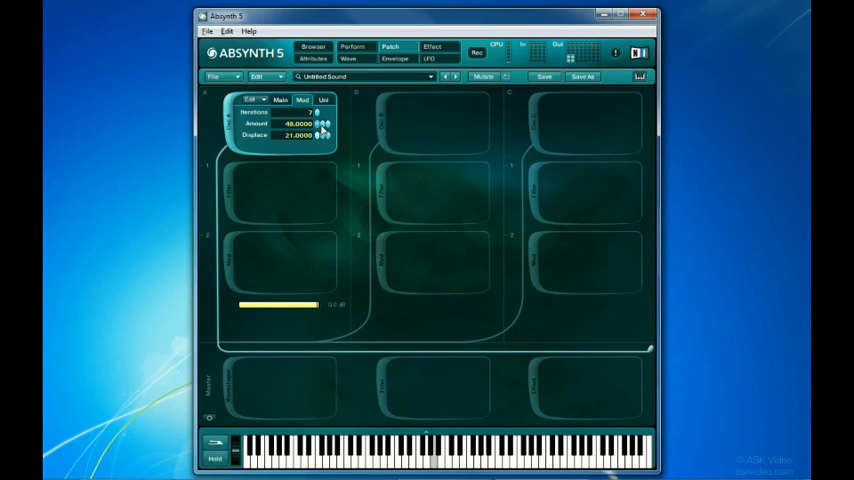
{"action": "left_click_drag", "start_coordinate": [324, 135], "coordinate": [324, 120]}
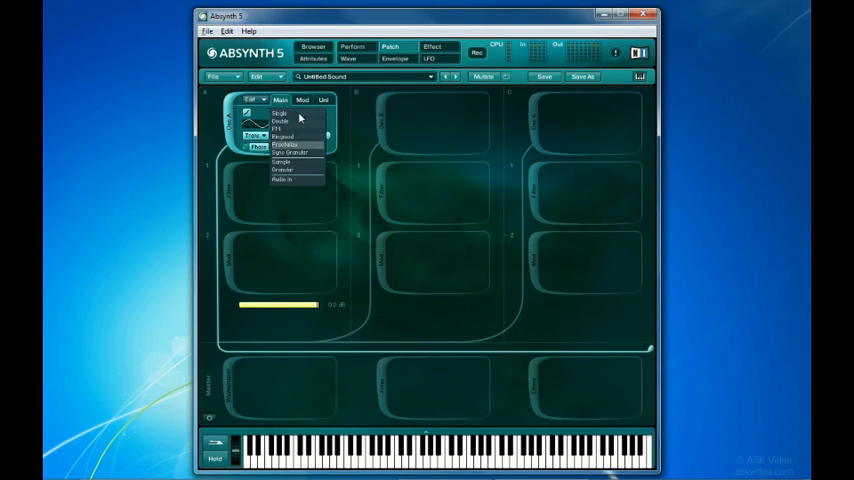
Set oscillator A to Sync Granular and view its settings: balance 0.5, density 4, scatter 0.00
{"action": "left_click", "coordinate": [290, 152]}
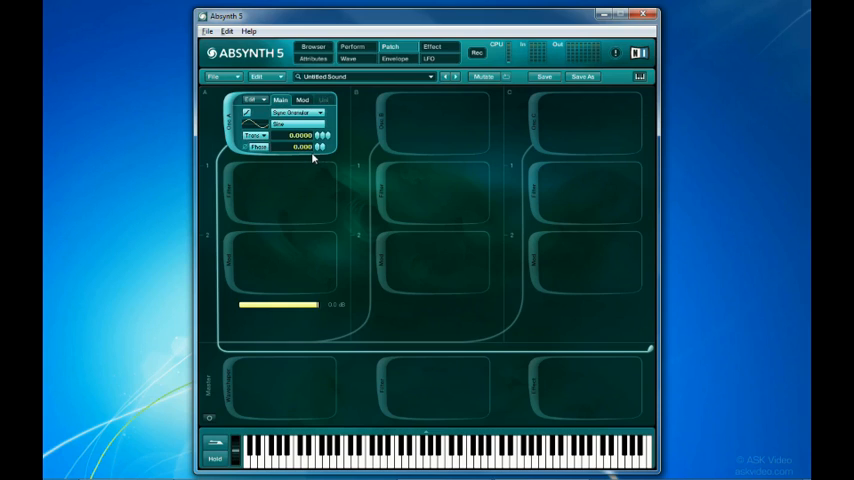
{"action": "left_click", "coordinate": [302, 99]}
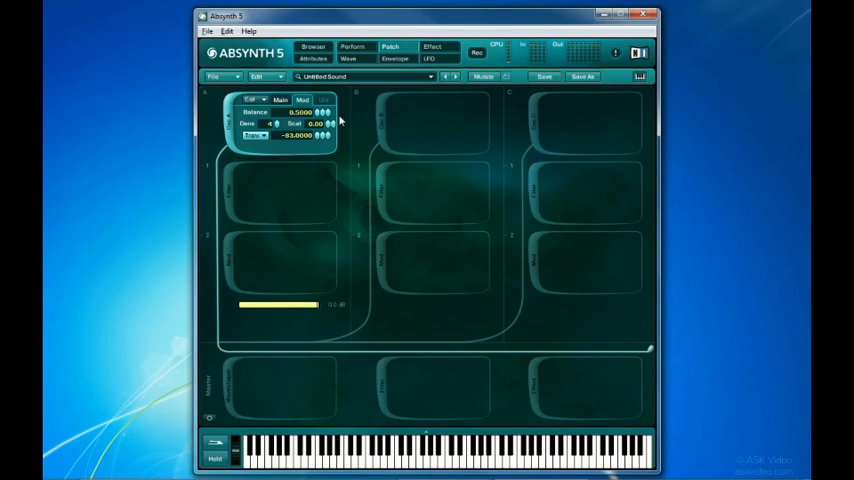
{"action": "mouse_move", "coordinate": [305, 145]}
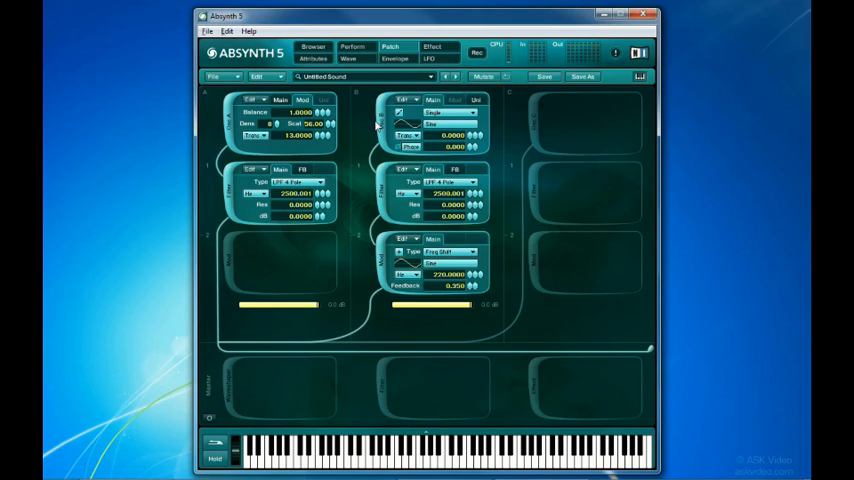
Show the copy, paste and template options for channel A's filter module
{"action": "left_click", "coordinate": [250, 99]}
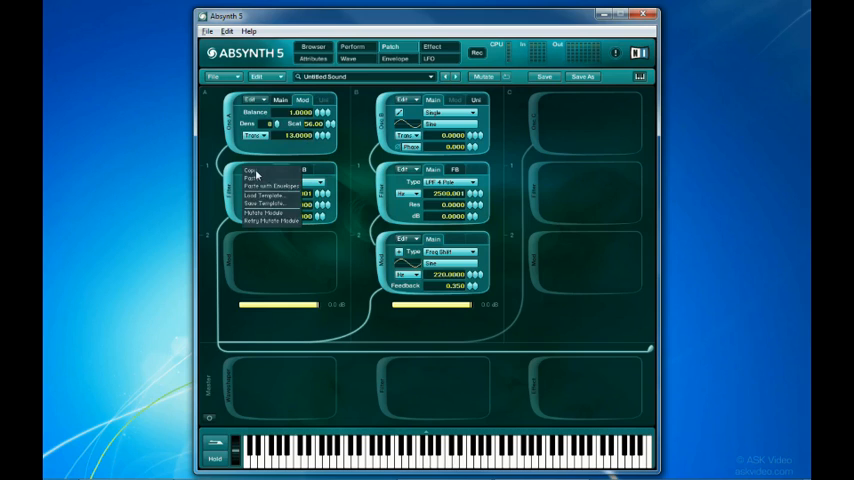
{"action": "mouse_move", "coordinate": [207, 157]}
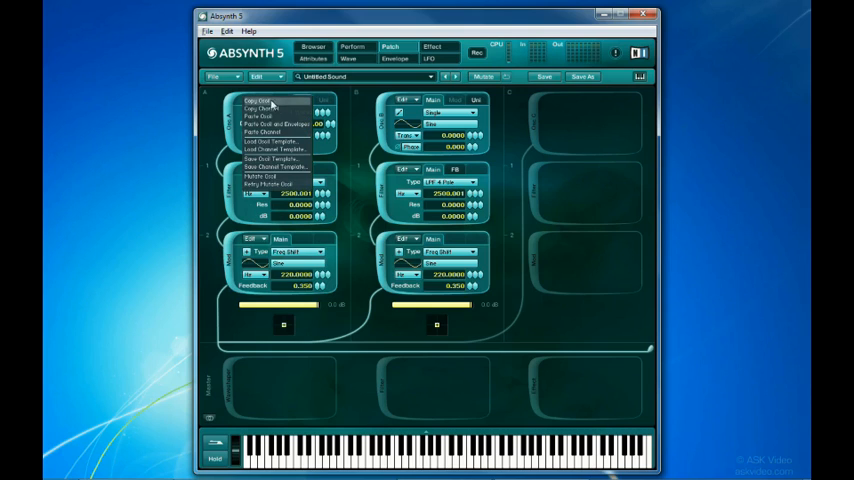
{"action": "mouse_move", "coordinate": [295, 102]}
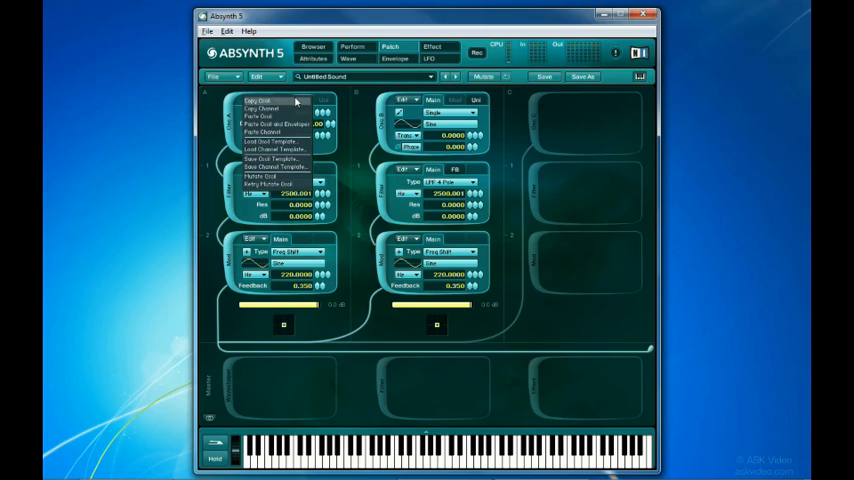
{"action": "mouse_move", "coordinate": [272, 105]}
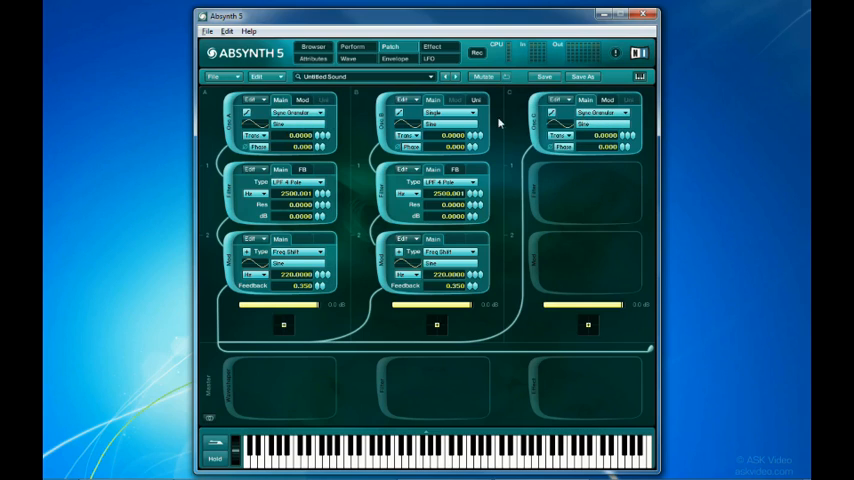
{"action": "mouse_move", "coordinate": [531, 250]}
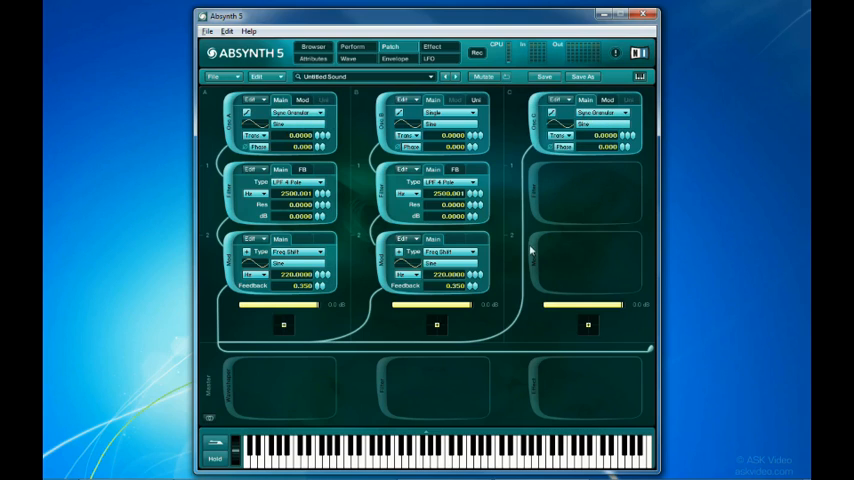
Make channel C's second module a Comb filter and copy it to channel B
{"action": "left_click", "coordinate": [585, 251]}
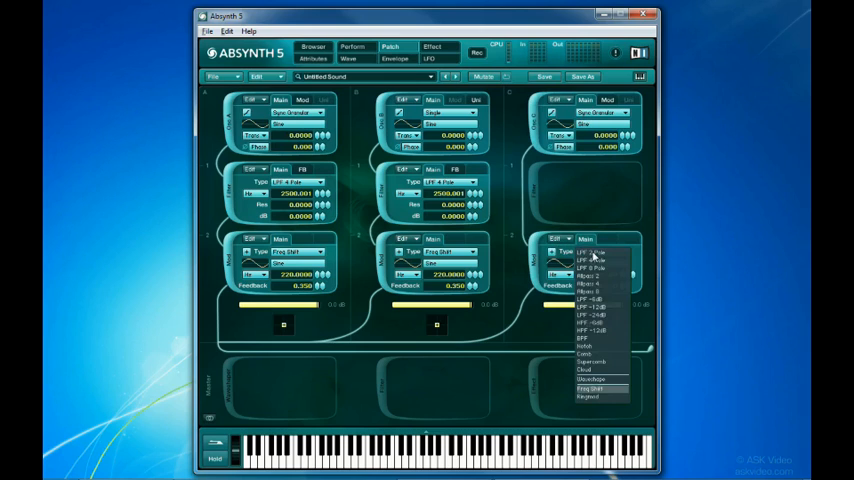
{"action": "left_click", "coordinate": [584, 355]}
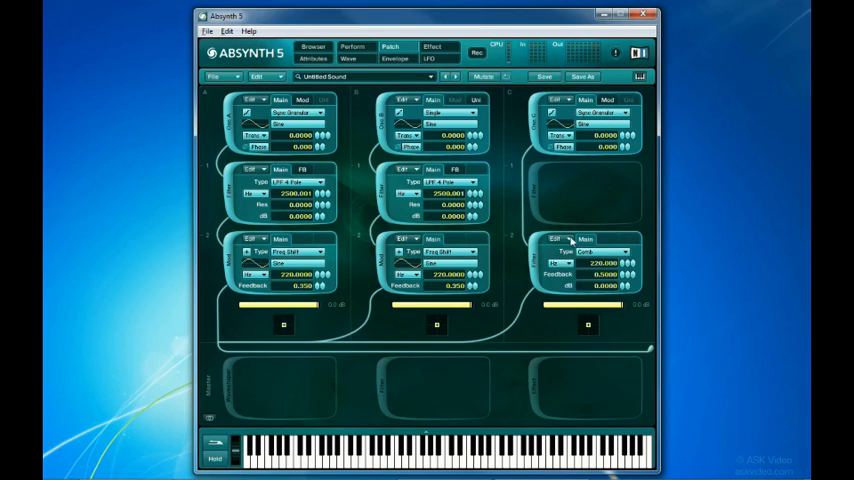
{"action": "left_click", "coordinate": [406, 239]}
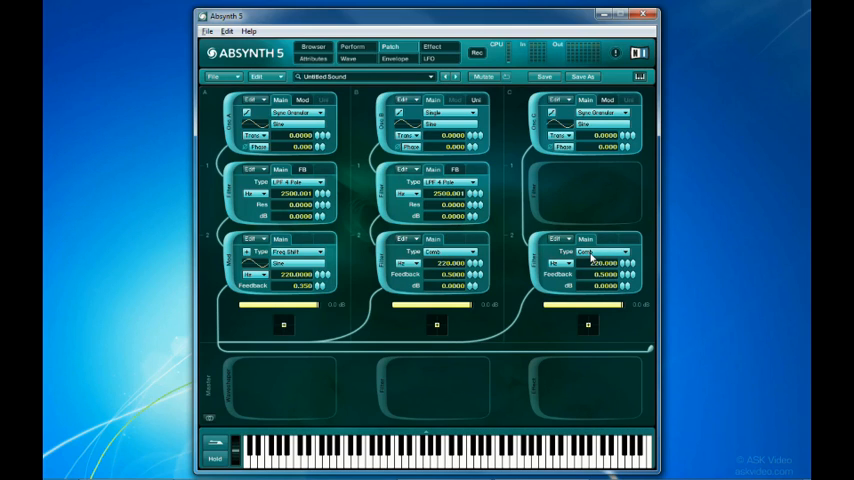
Browse the oscillator Edit menus for channels C and B
{"action": "left_click", "coordinate": [558, 99]}
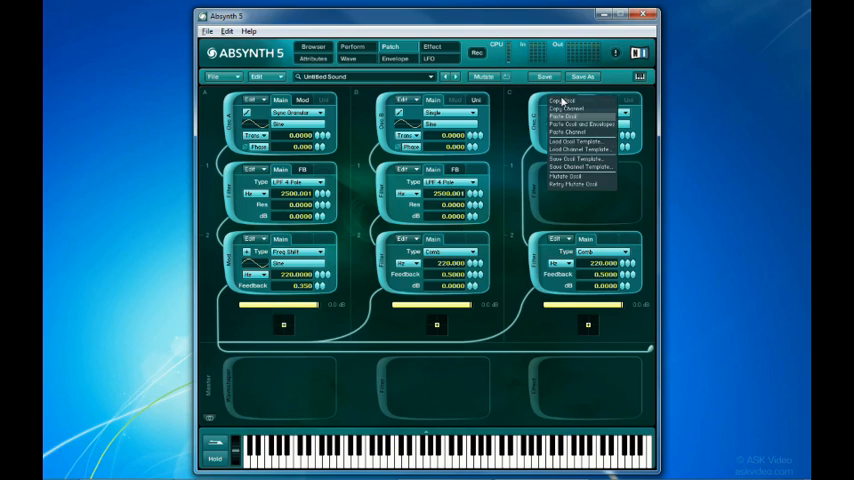
{"action": "left_click", "coordinate": [557, 99]}
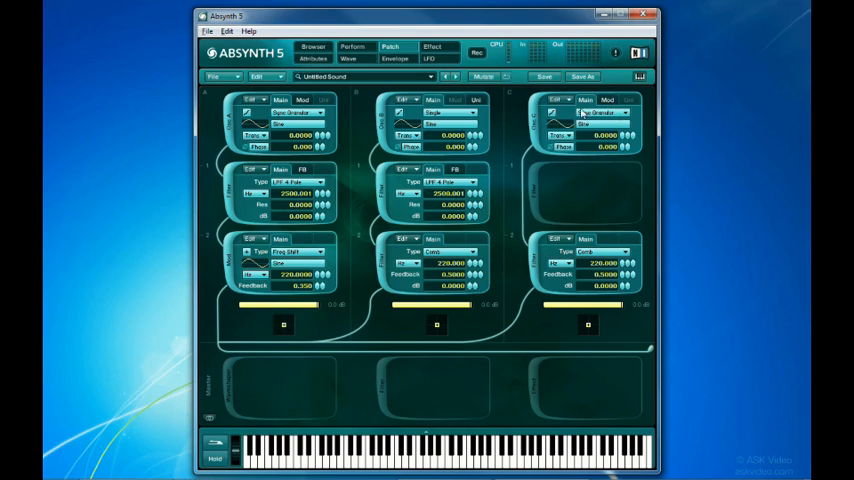
{"action": "left_click", "coordinate": [432, 99]}
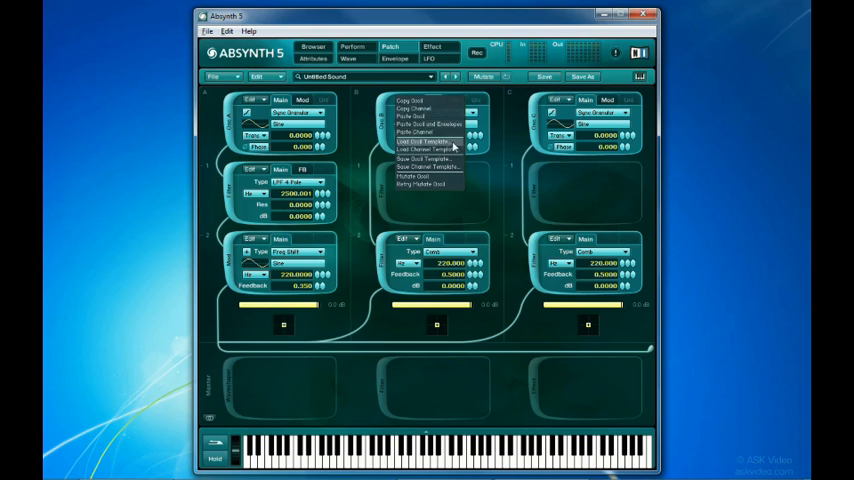
{"action": "mouse_move", "coordinate": [460, 170]}
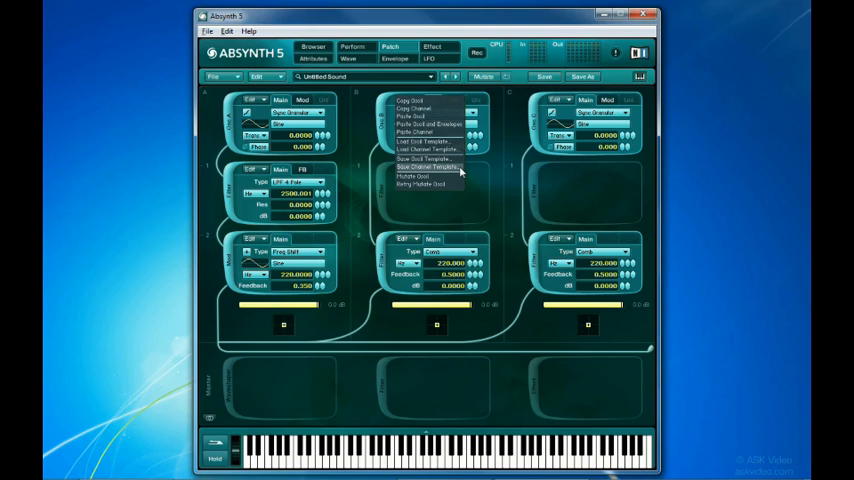